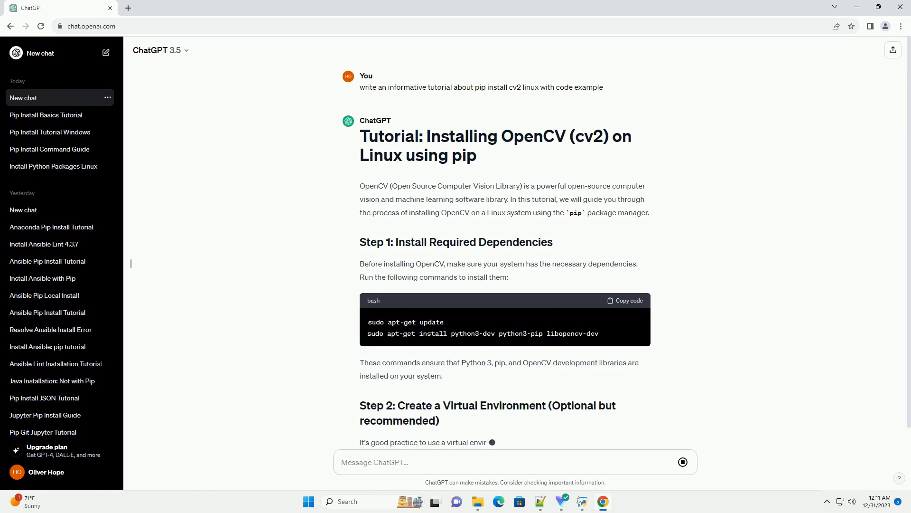
scroll(down, 3)
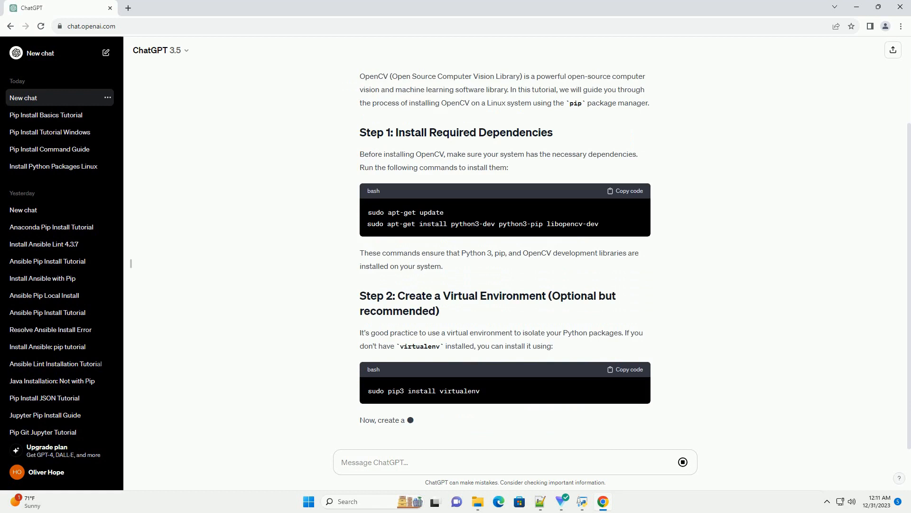
scroll(down, 3)
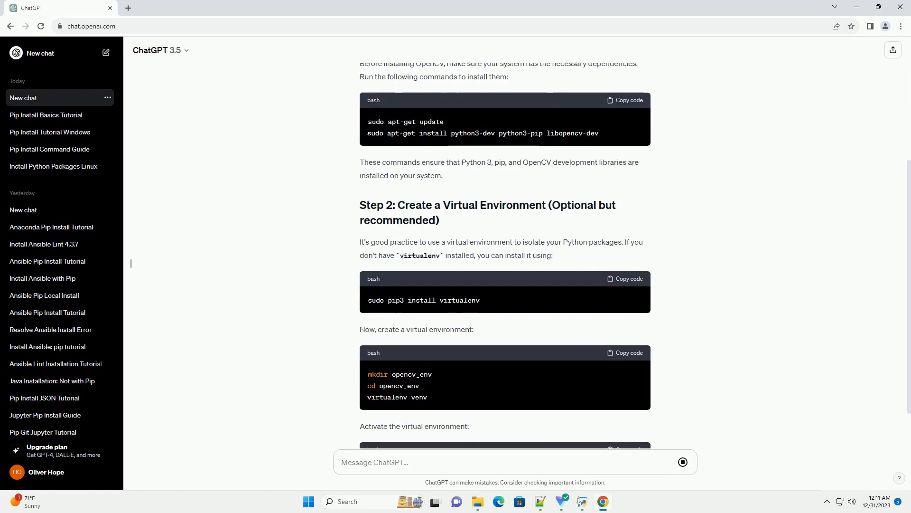
scroll(down, 3)
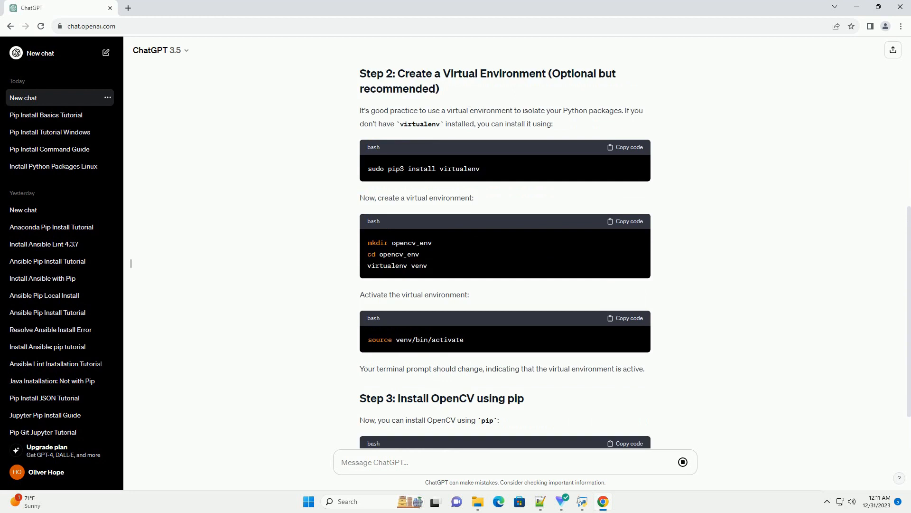
scroll(down, 3)
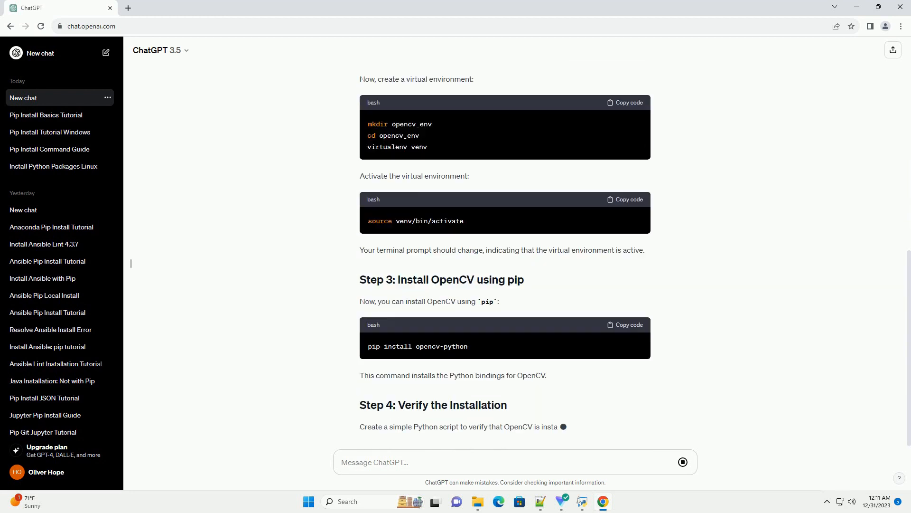
scroll(down, 3)
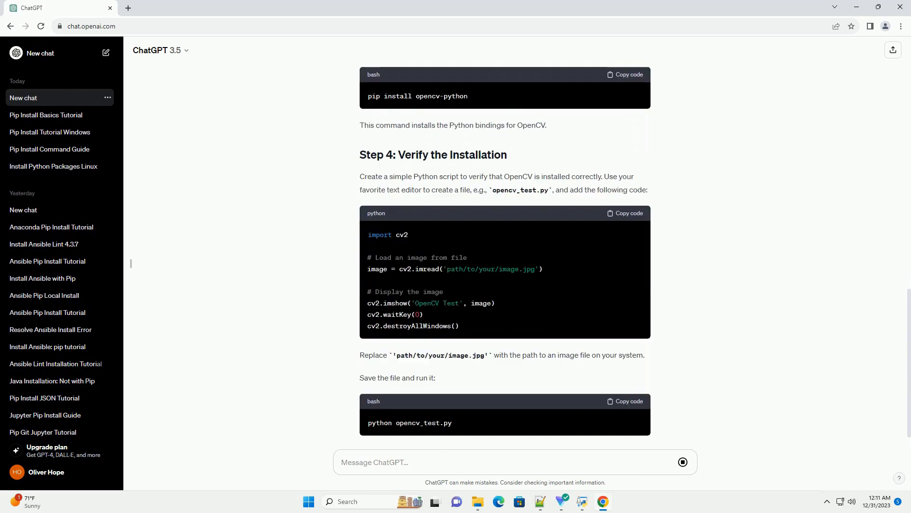
scroll(down, 3)
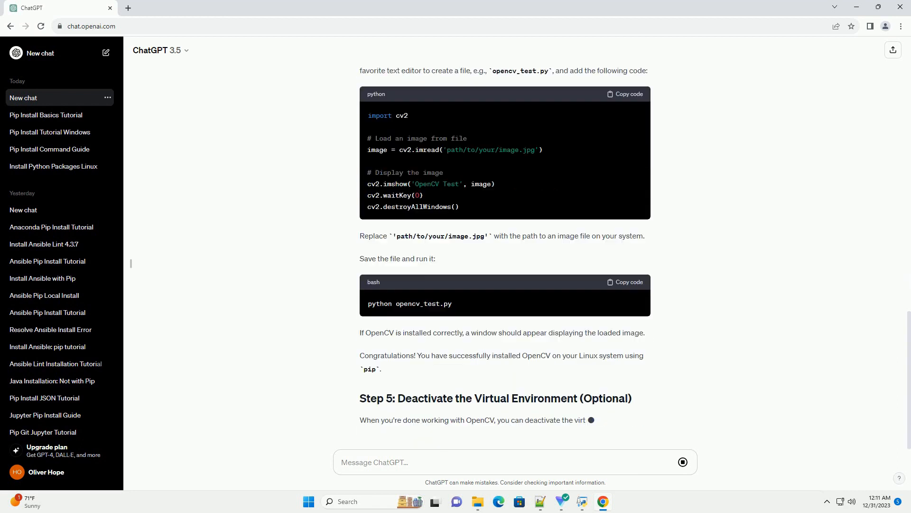